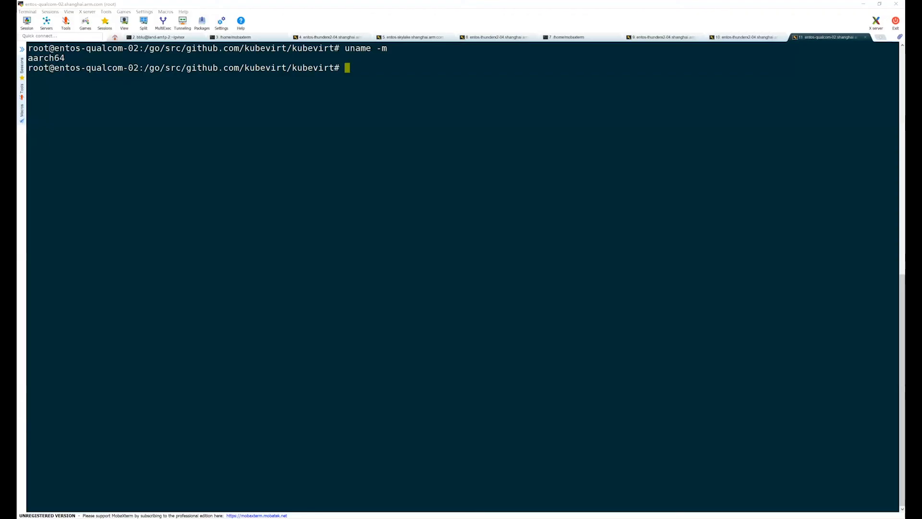
# Run uname -m on the host to show aarch64 again and enlarge the terminal font
pyautogui.press('Return')
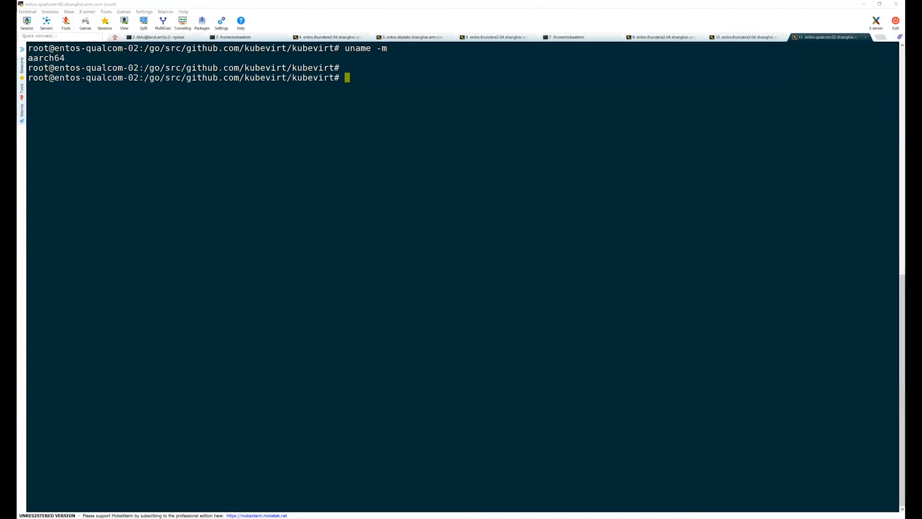
pyautogui.moveTo(456, 356)
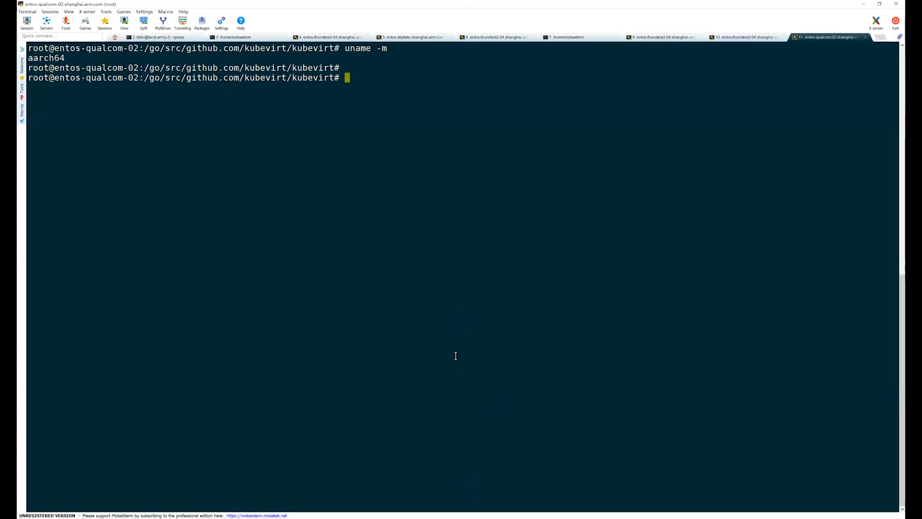
pyautogui.write('uname -m')
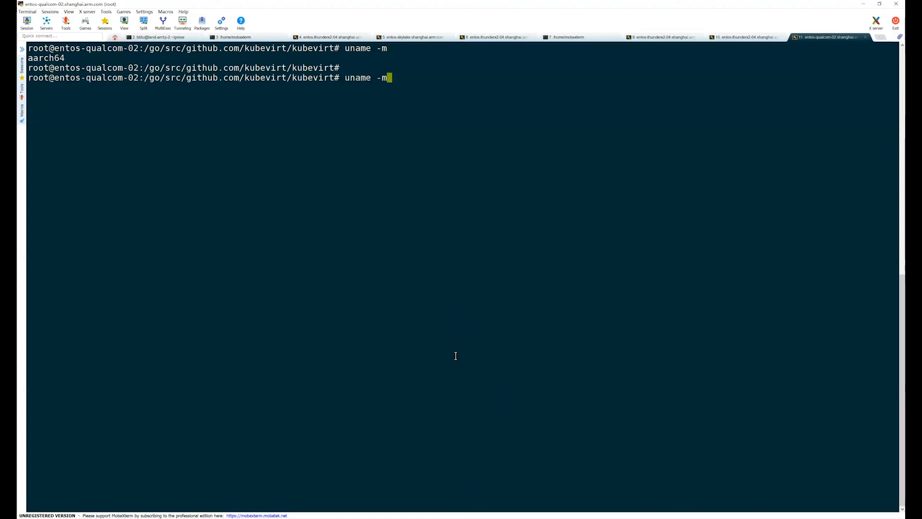
pyautogui.press('Return')
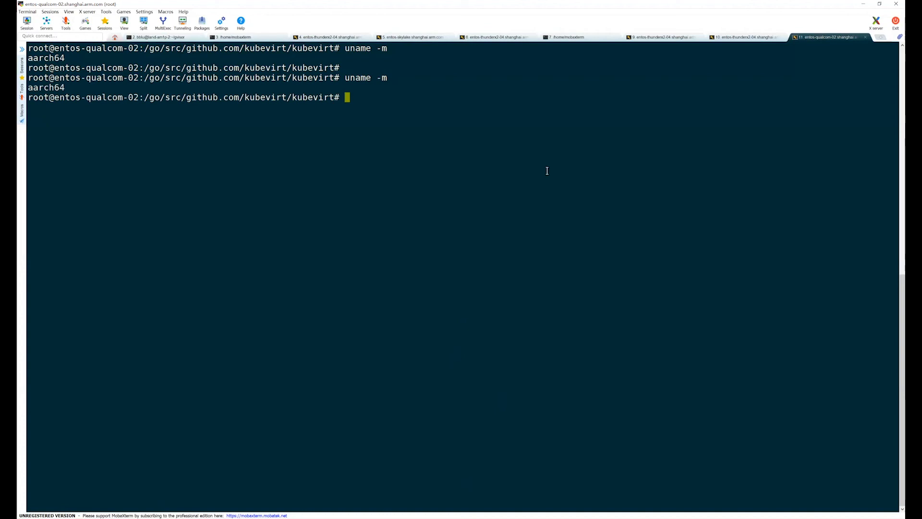
pyautogui.click(68, 12)
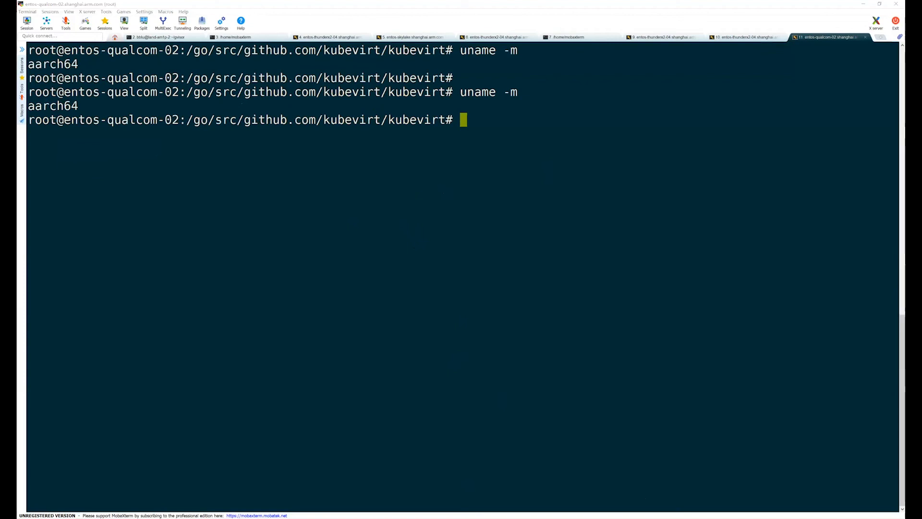
pyautogui.moveTo(496, 201)
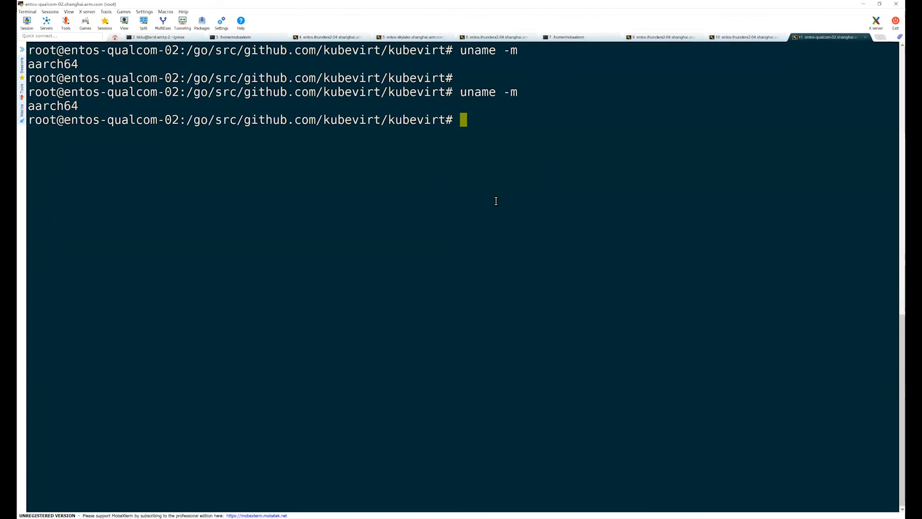
# Run kubectl get pods to show the two provisioners and the virt-launcher pod for vmi-fedora running
pyautogui.write('kubectl')
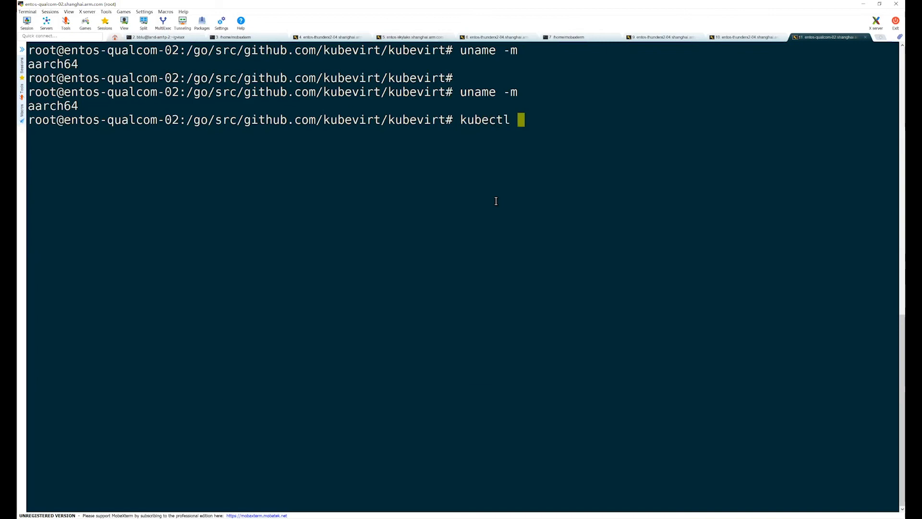
pyautogui.write('get pods -A')
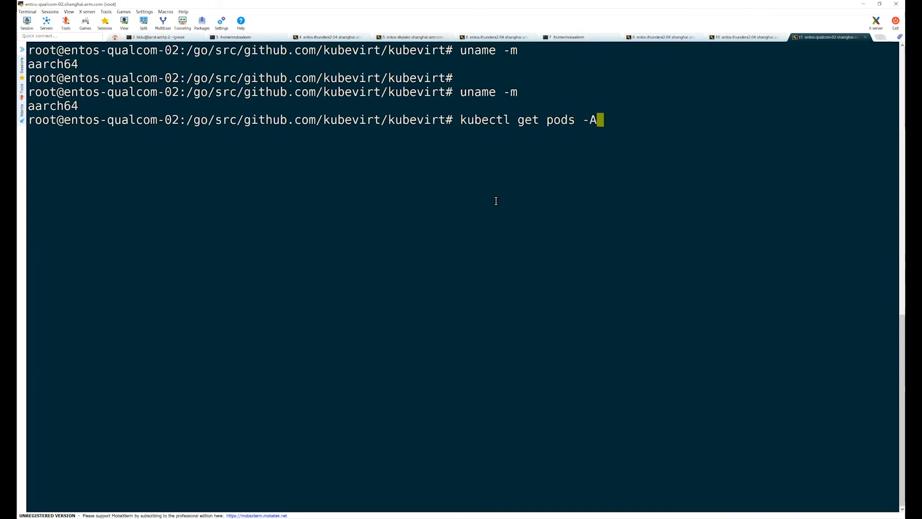
pyautogui.press('BackSpace')
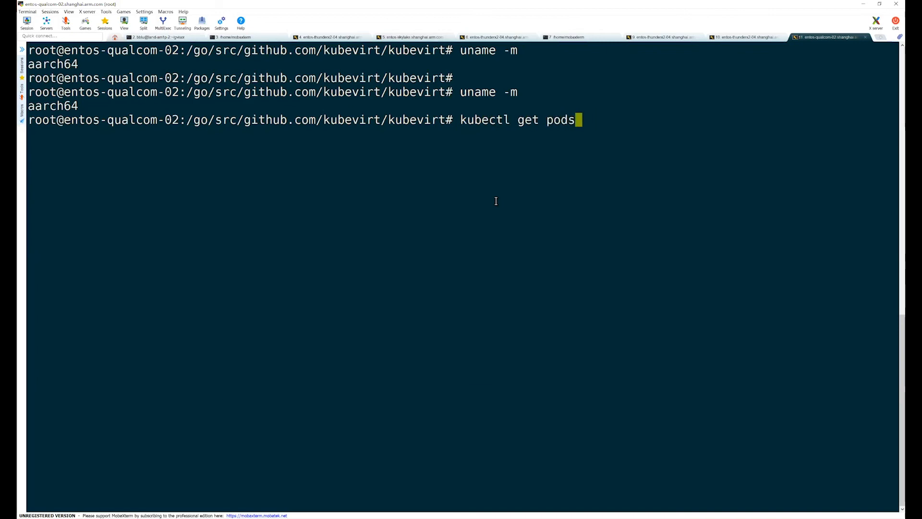
pyautogui.press('Return')
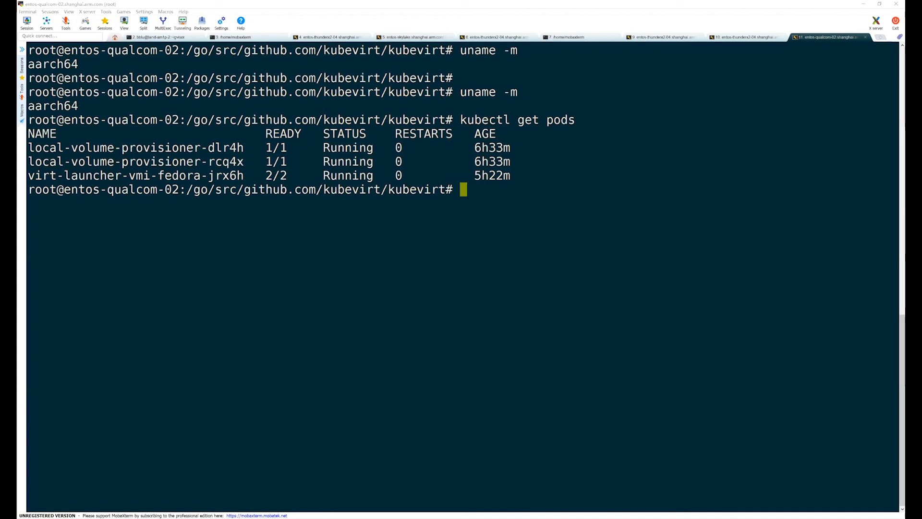
pyautogui.moveTo(443, 263)
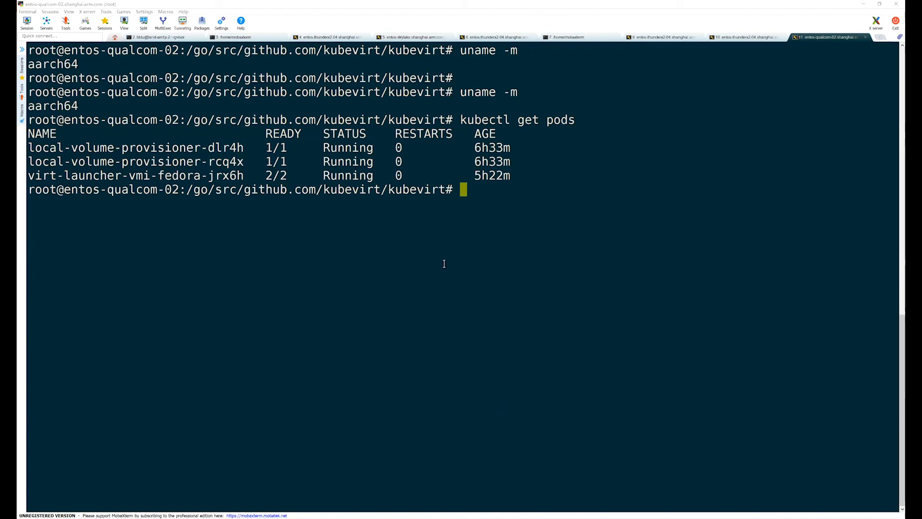
pyautogui.write('k')
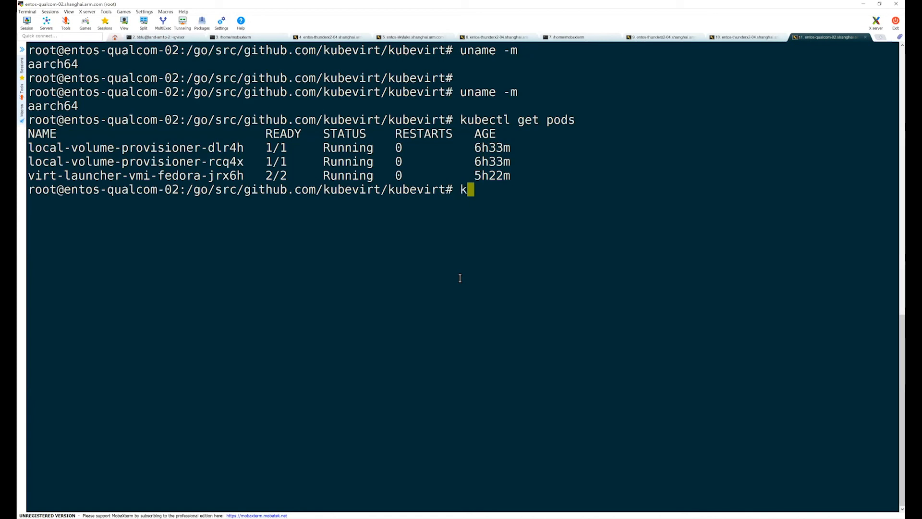
# Run kubectl get crd, highlight virtualmachineinstances.kubevirt.io, then list the VM instances
pyautogui.write('ubectl get crd')
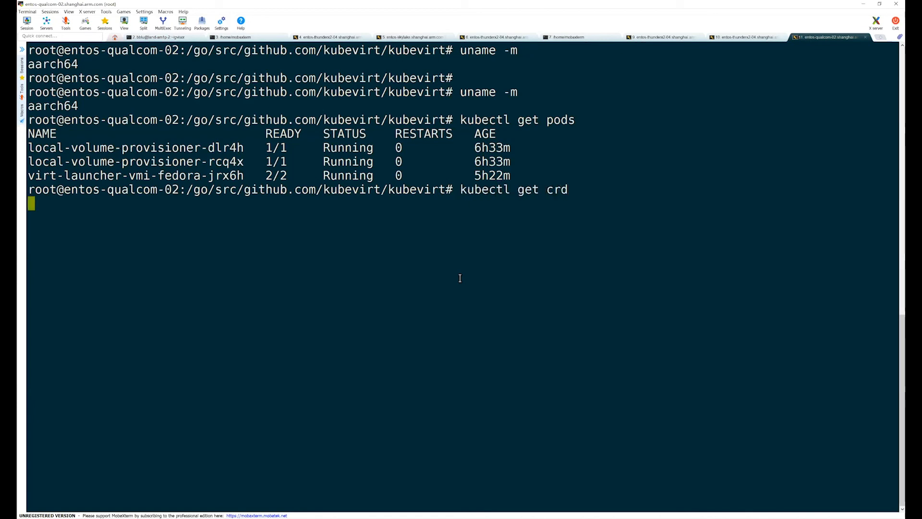
pyautogui.press('Return')
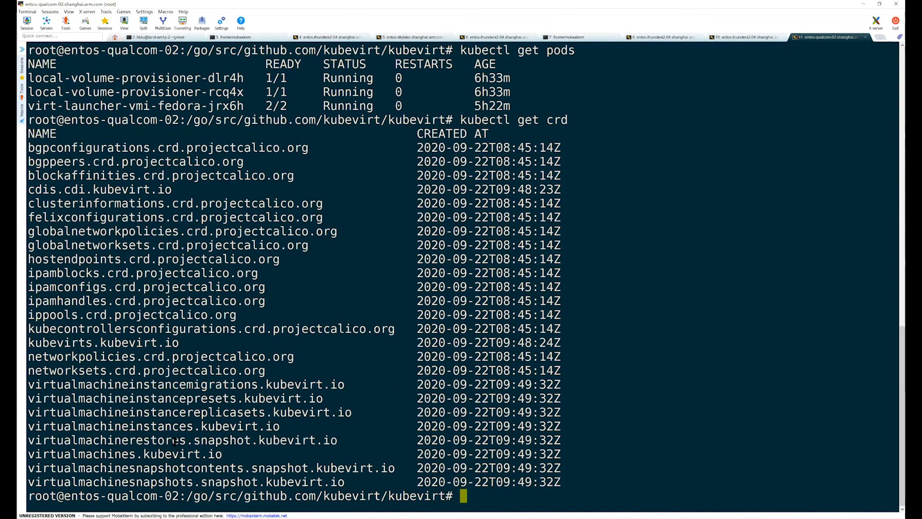
pyautogui.doubleClick(154, 426)
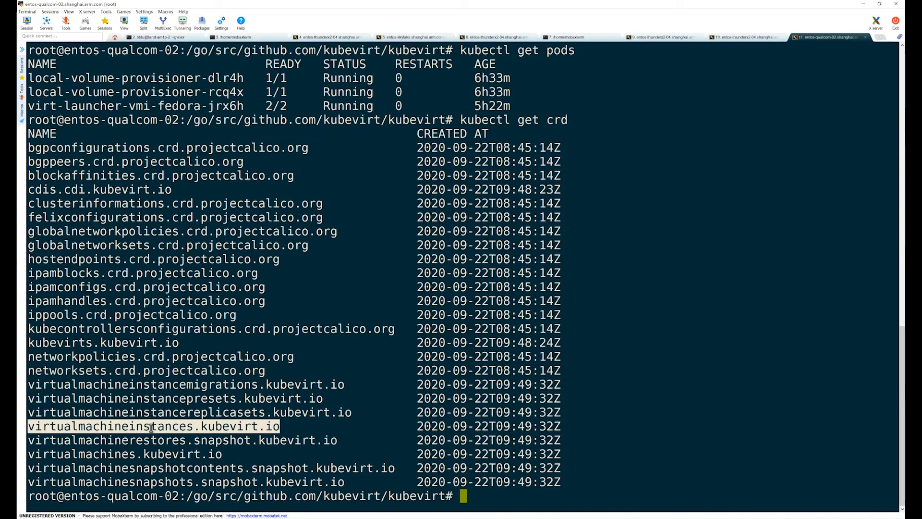
pyautogui.write('kubectl ge')
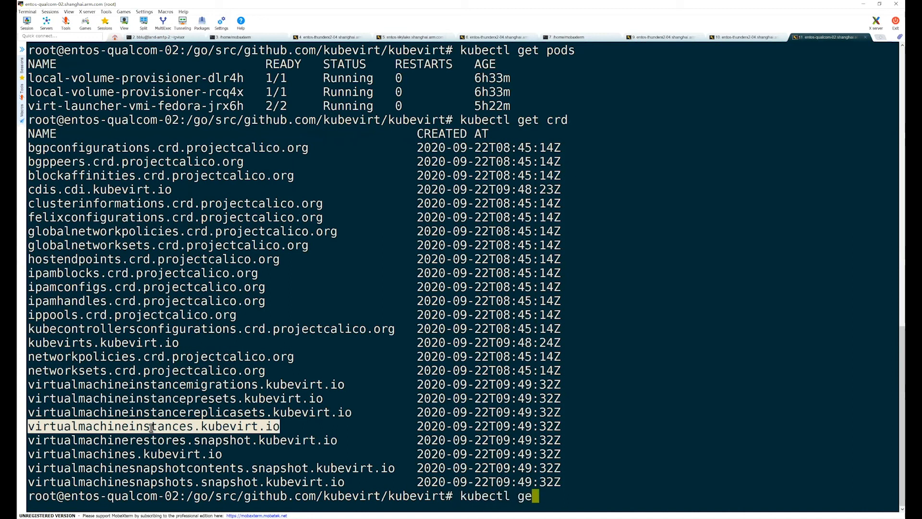
pyautogui.press('Return')
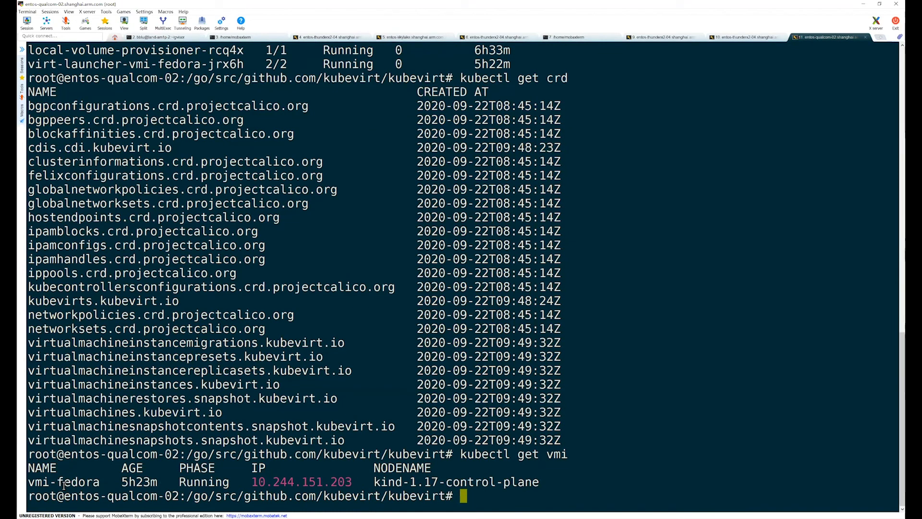
# Select vmi-fedora and its address 10.244.151.203 in the instance listing, then list the kubevirt repository files
pyautogui.doubleClick(64, 481)
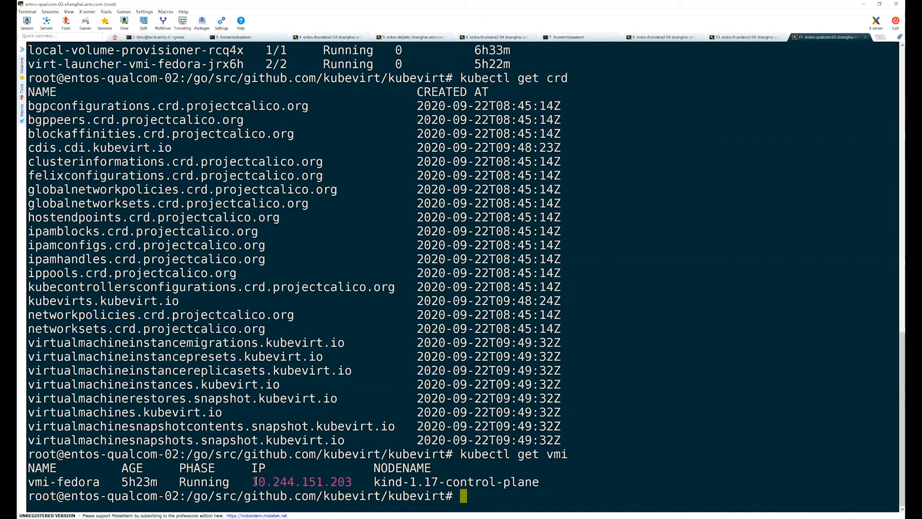
pyautogui.doubleClick(300, 481)
pyautogui.write('ls')
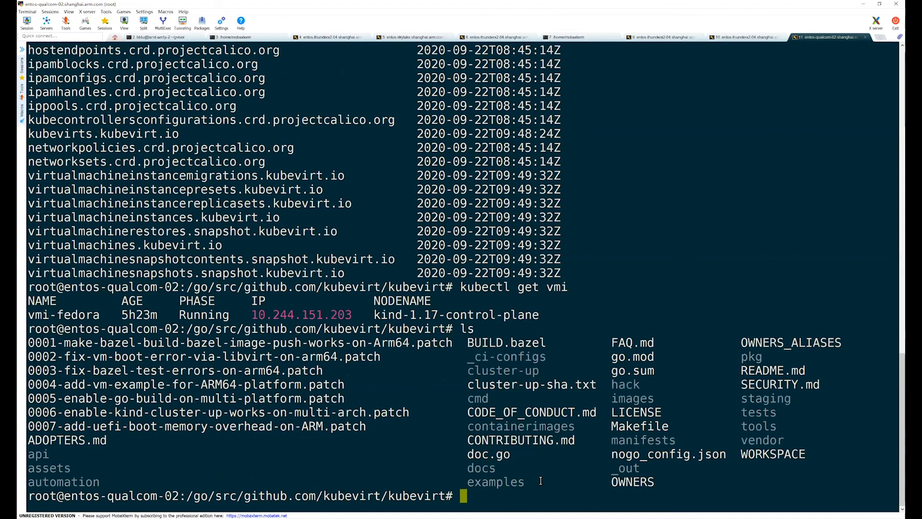
# Connect with ./cluster-up/virtctl.sh console vmi-fedora and run uname -m in the guest to show aarch64
pyautogui.write('./cluster-up/')
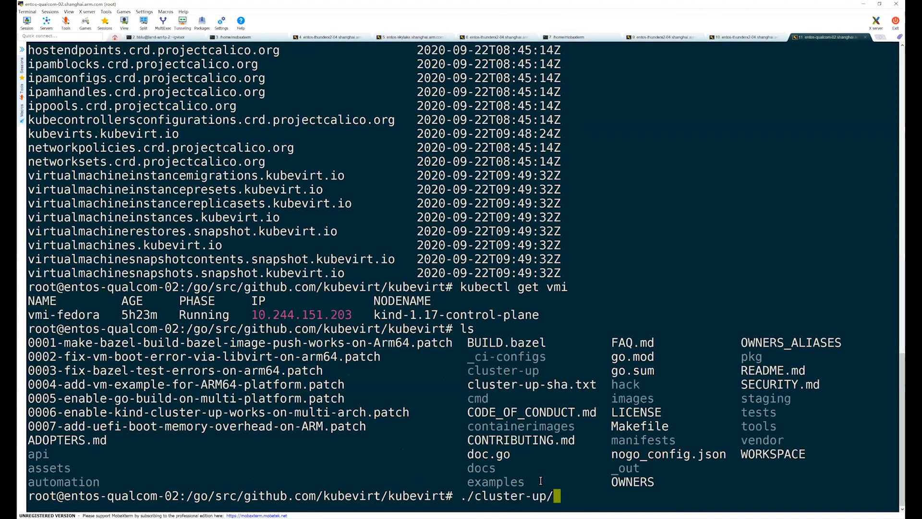
pyautogui.write('virtctl.sh c')
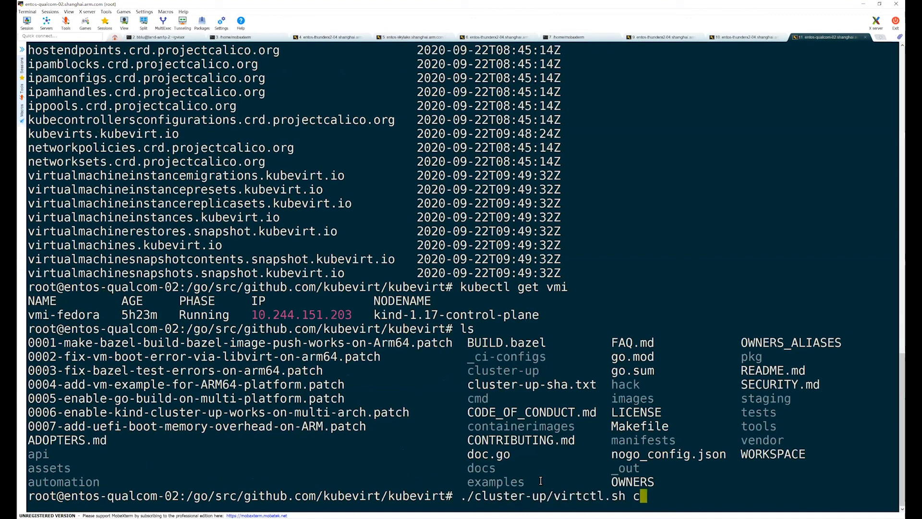
pyautogui.write('onsole')
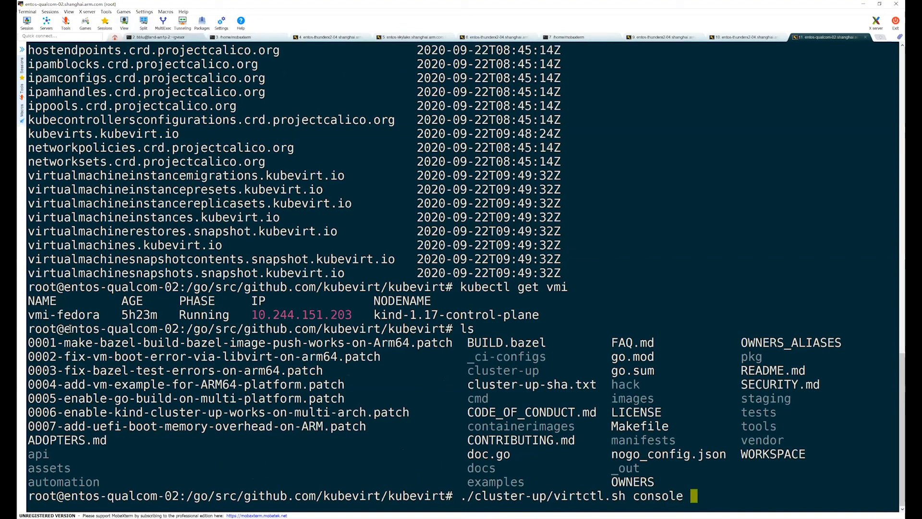
pyautogui.doubleClick(63, 315)
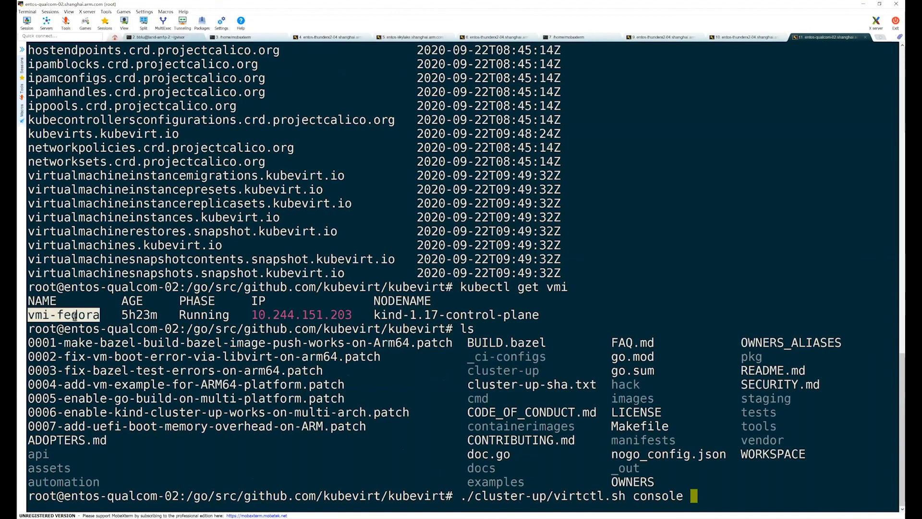
pyautogui.press('Return')
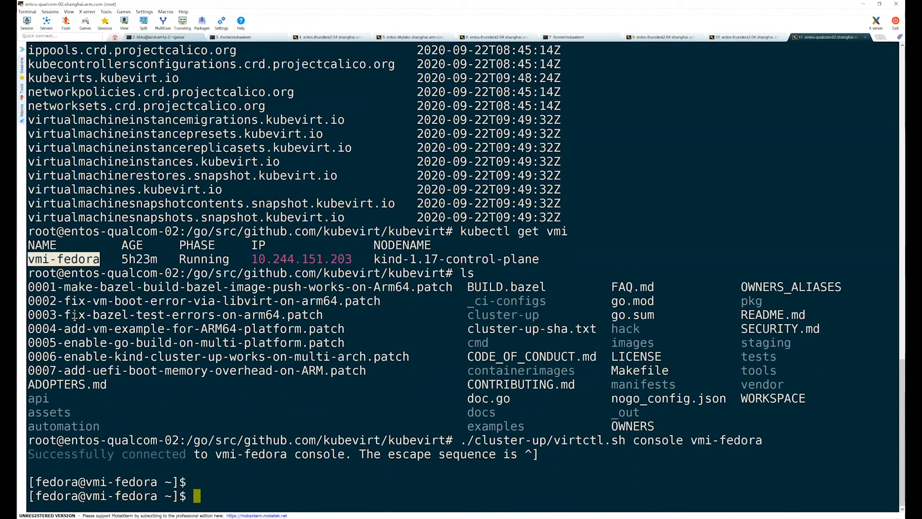
pyautogui.write('uname -m')
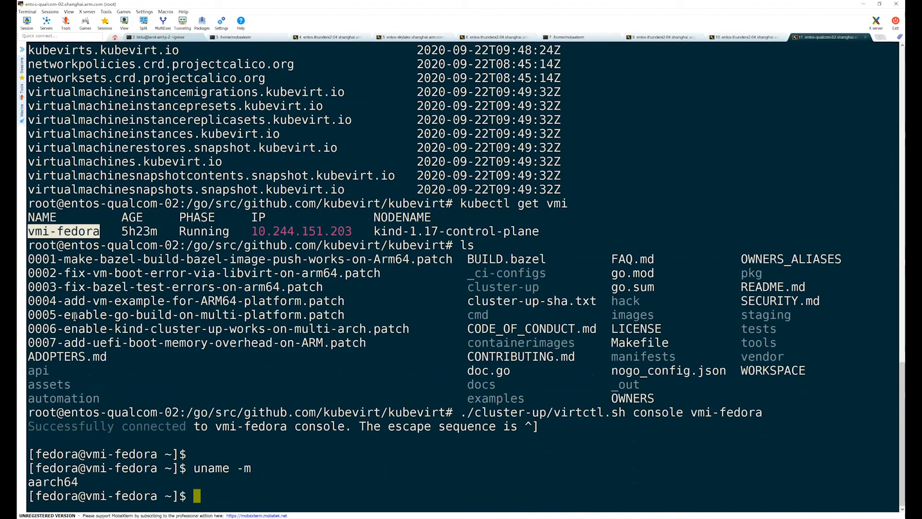
# Run ip addr in the guest to show eth0 at 10.244.151.203, then start typing ping google.com
pyautogui.write('ip ad')
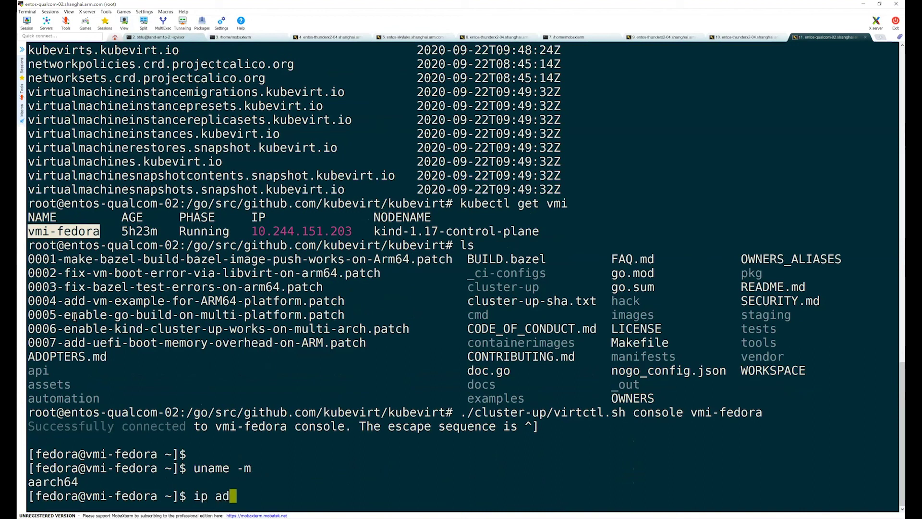
pyautogui.press('Return')
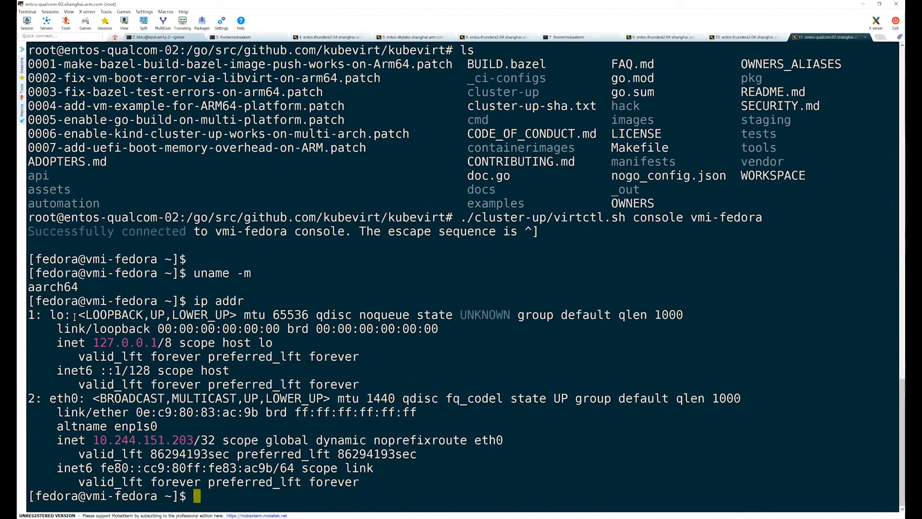
pyautogui.write('ping google.co')
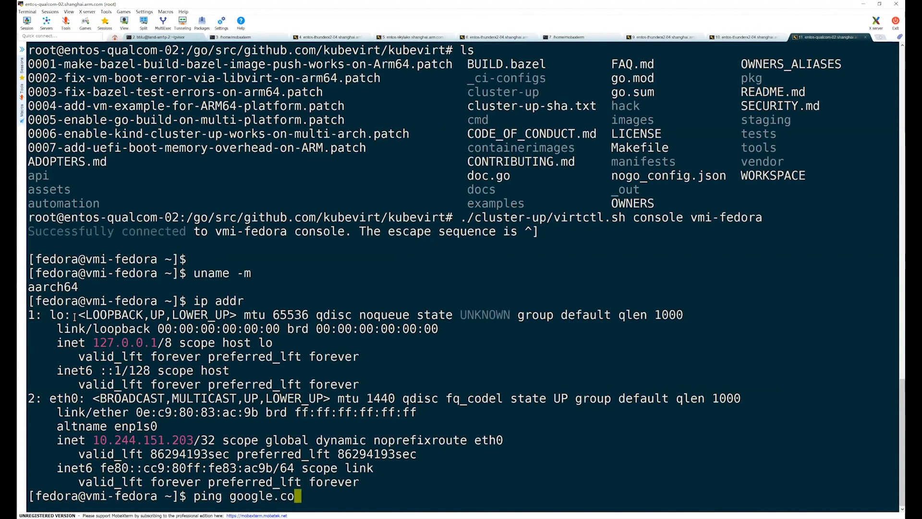
# Ping google.com from the guest with zero loss, leave the console and run kubectl get vmi
pyautogui.press('Return')
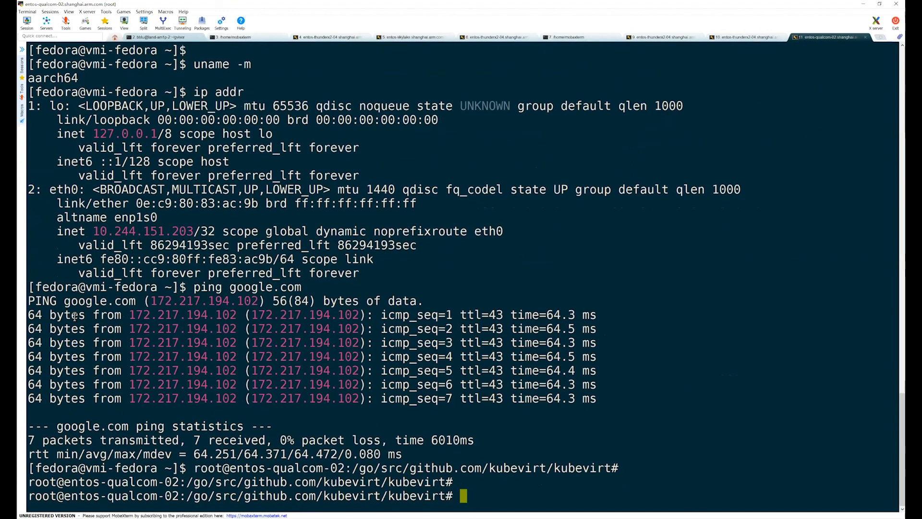
pyautogui.write('kubectl get vmi')
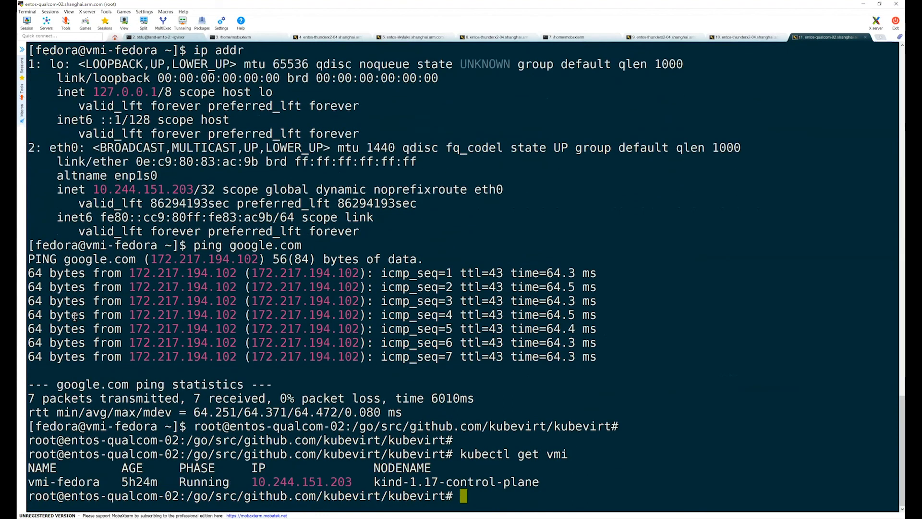
pyautogui.write('kubectl')
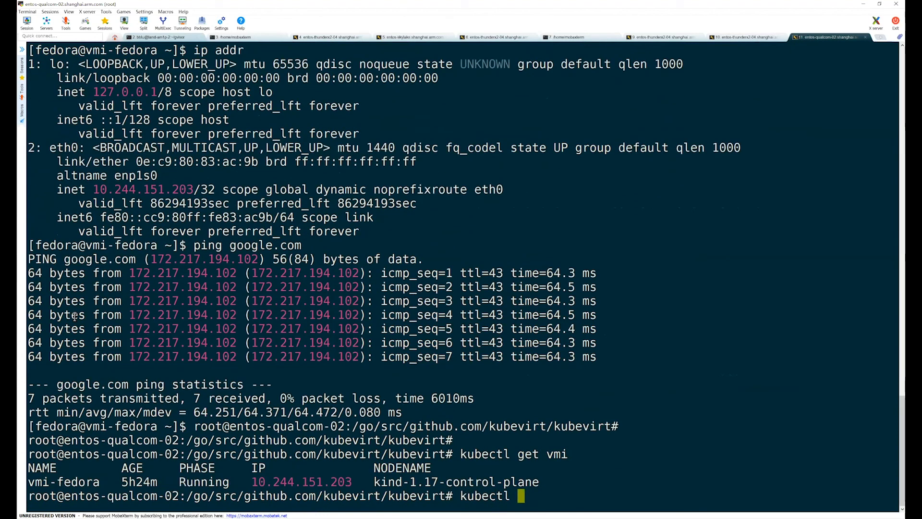